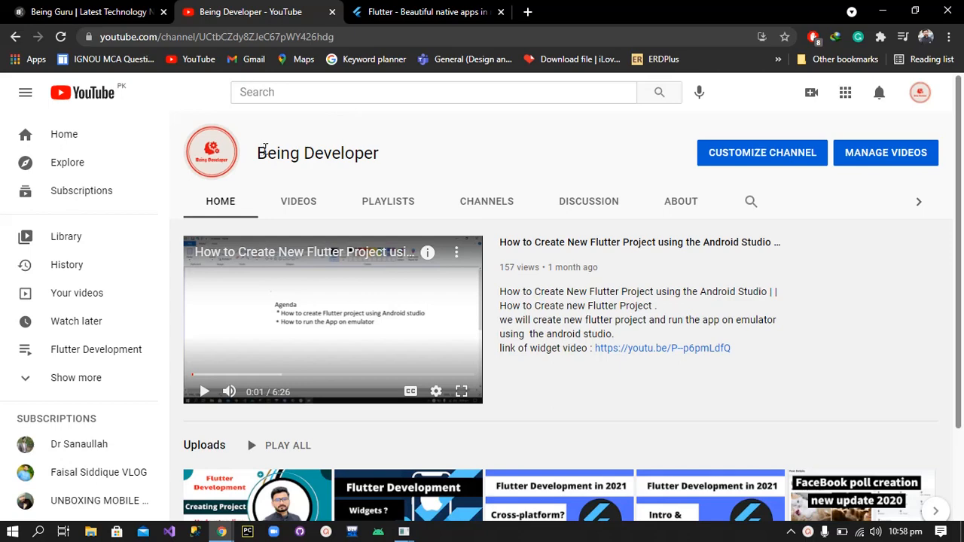
Switch Chrome to the 'Flutter - Beautiful native apps' tab showing flutter.dev
click(427, 12)
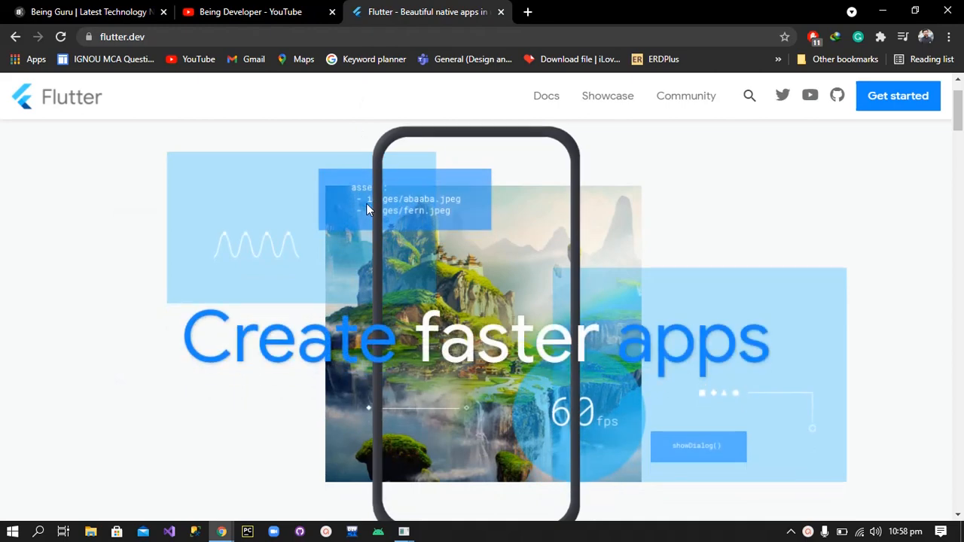
mouse_move(124, 123)
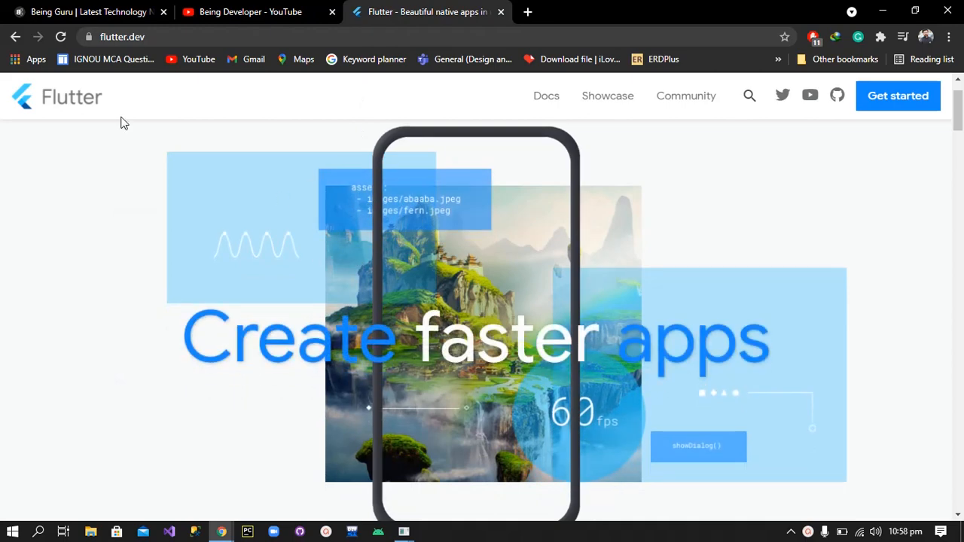
Switch Chrome to the 'Being Guru | Latest Technology' tab showing beingguru.com
click(90, 12)
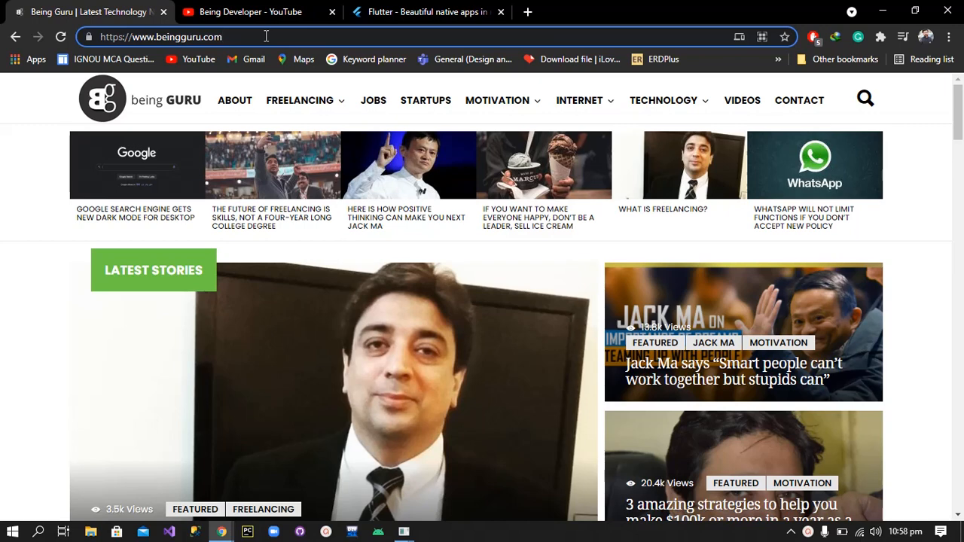
mouse_move(425, 516)
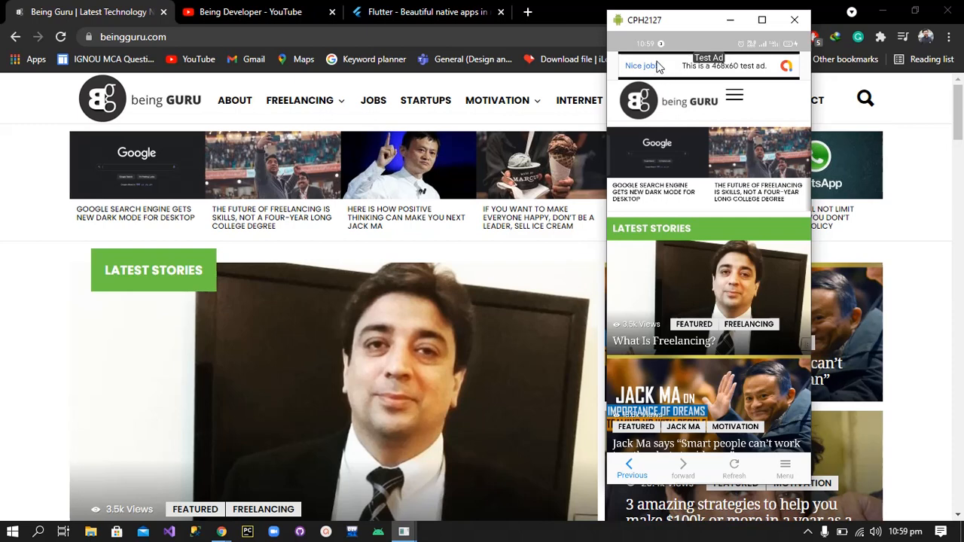
mouse_move(693, 341)
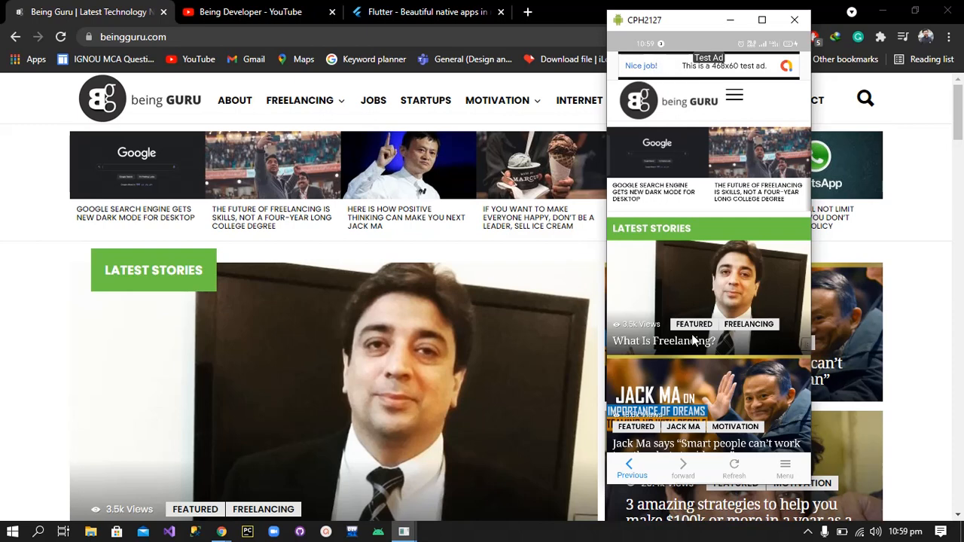
mouse_move(723, 409)
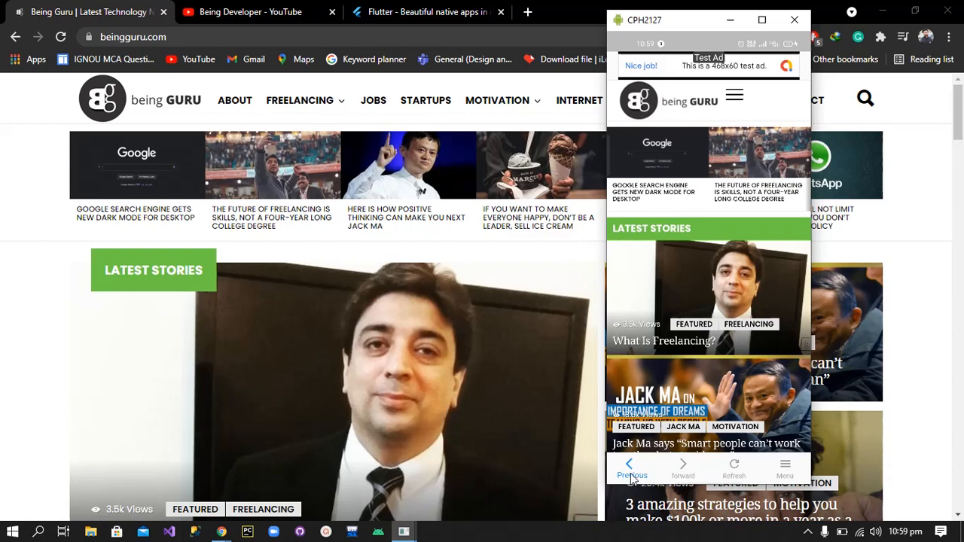
mouse_move(631, 465)
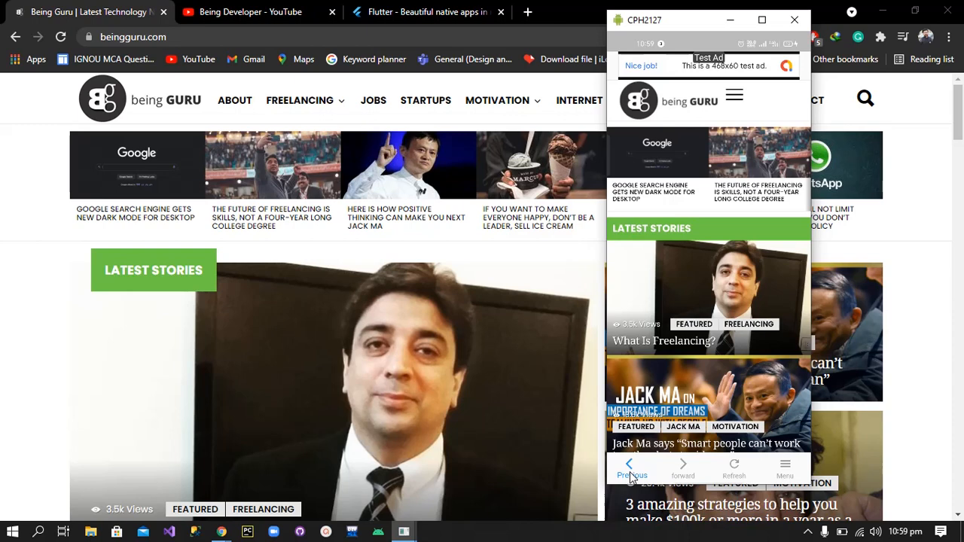
mouse_move(684, 471)
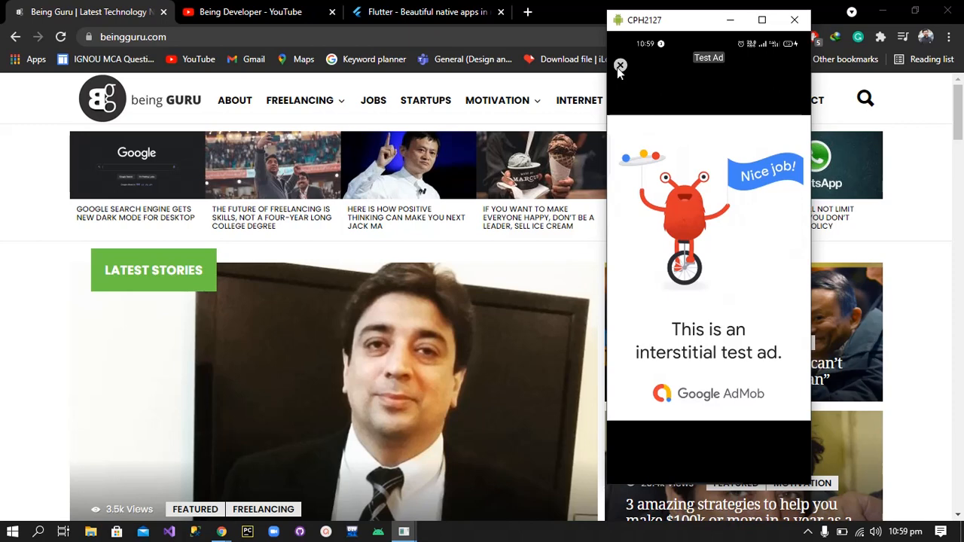
Close the interstitial test ad and show the Share App and Open in Browser menu
click(620, 66)
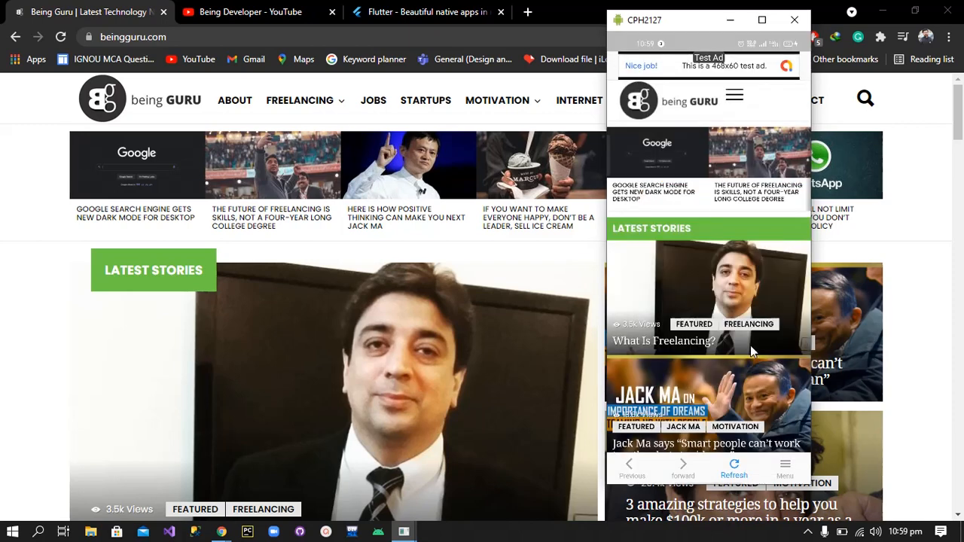
click(785, 464)
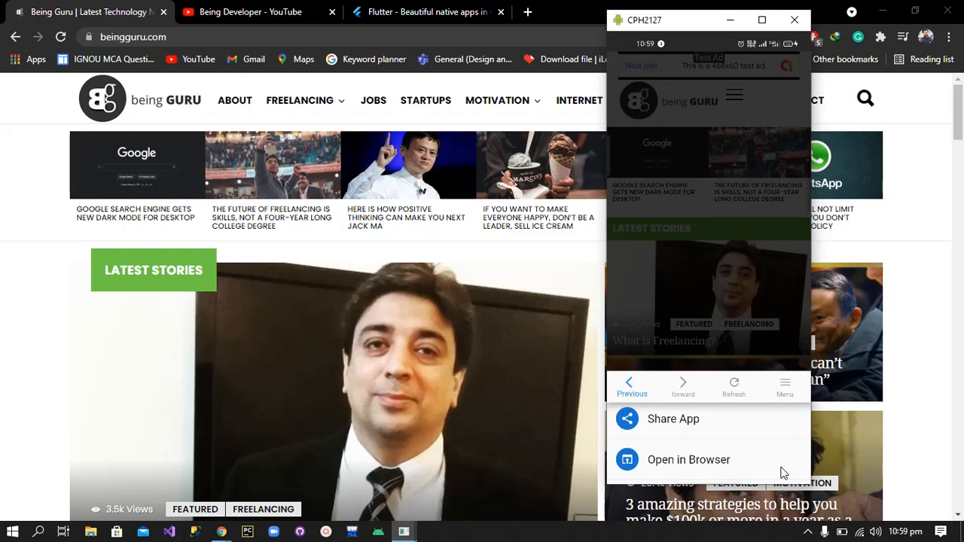
mouse_move(678, 428)
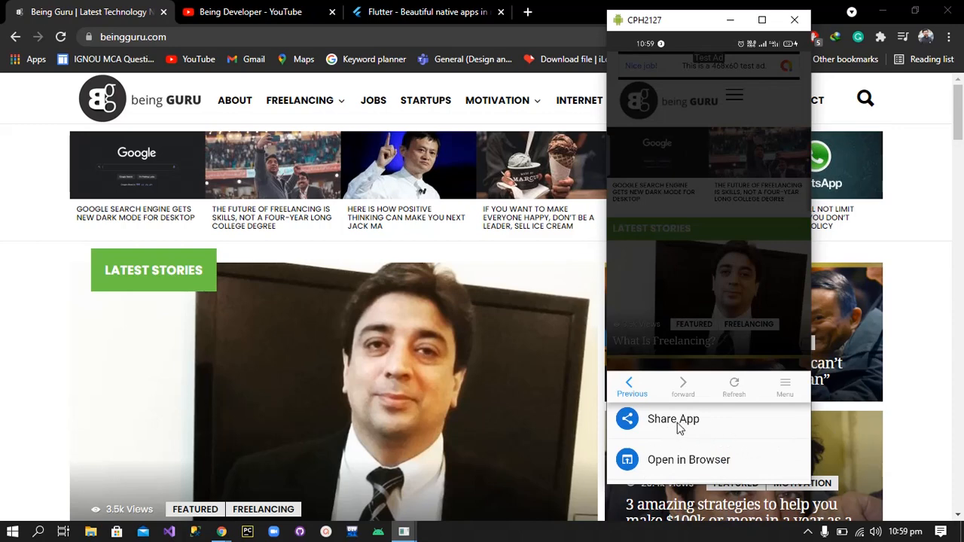
mouse_move(703, 465)
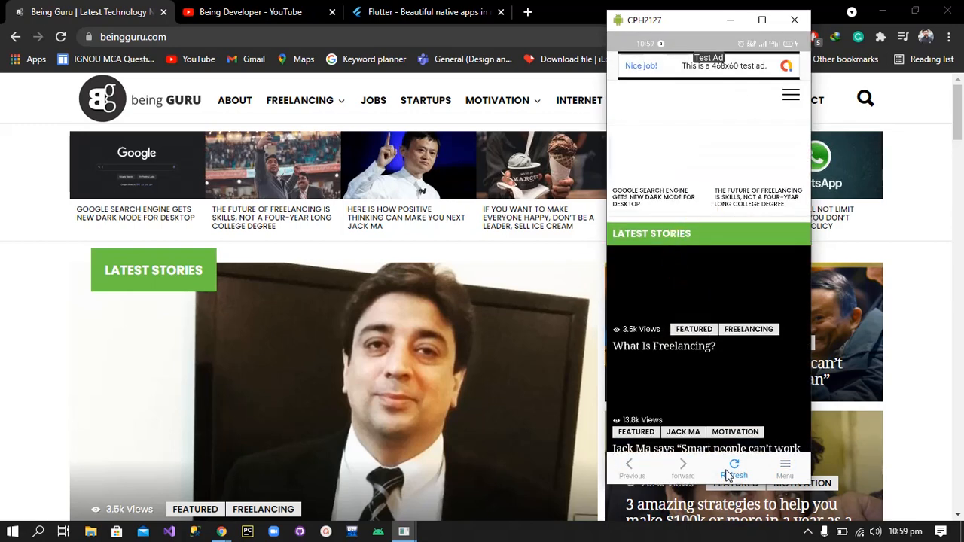
Reload the Being Guru page, then switch off the phone's mobile data from the shade
click(734, 467)
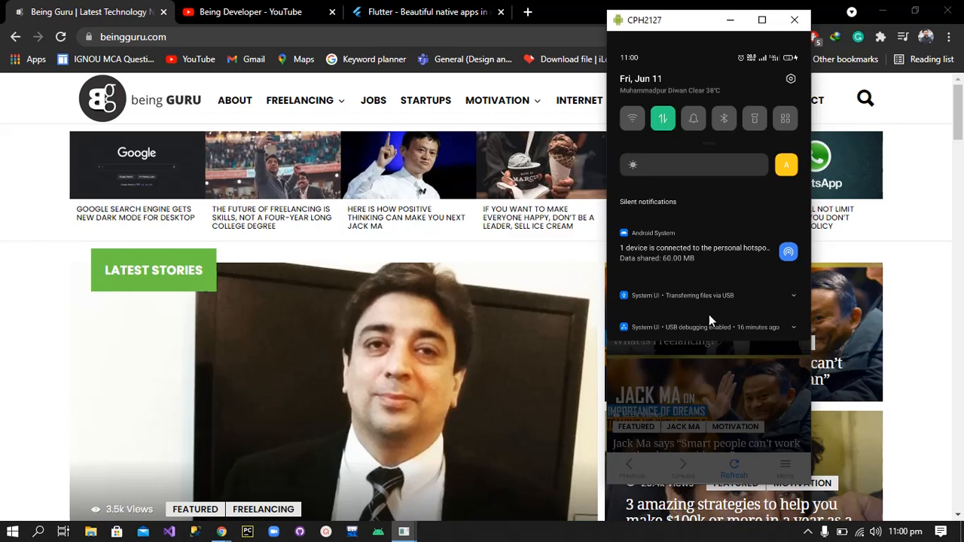
click(663, 118)
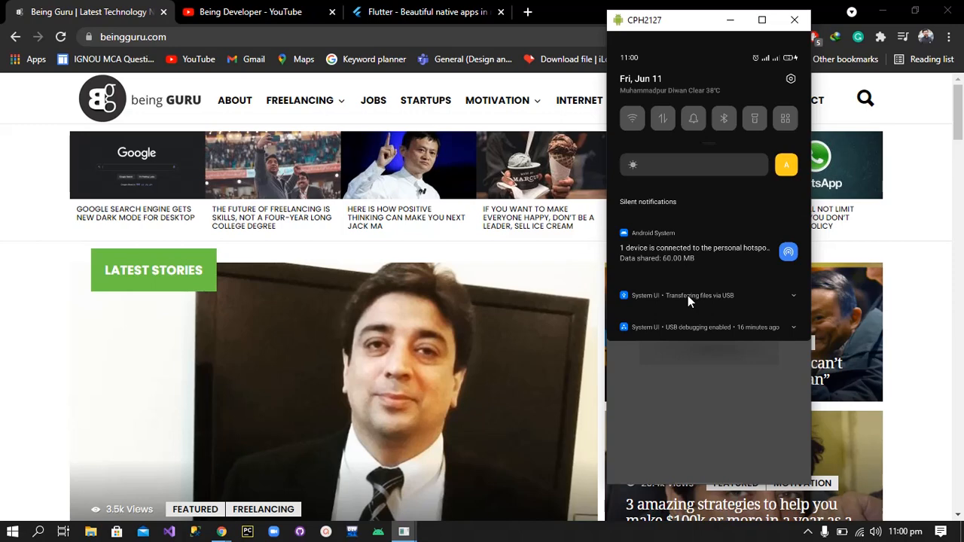
Close the notification shade to return to the Being Guru home feed
click(663, 119)
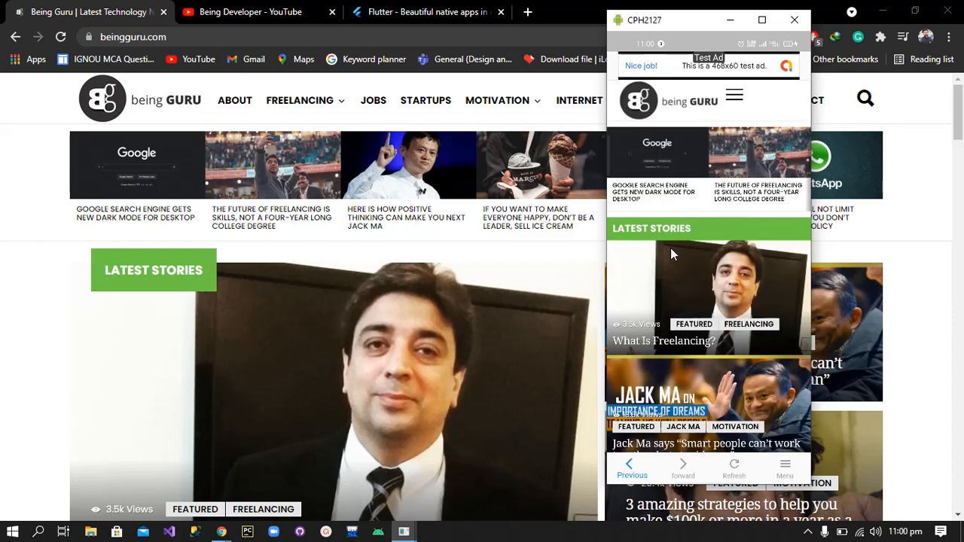
mouse_move(707, 269)
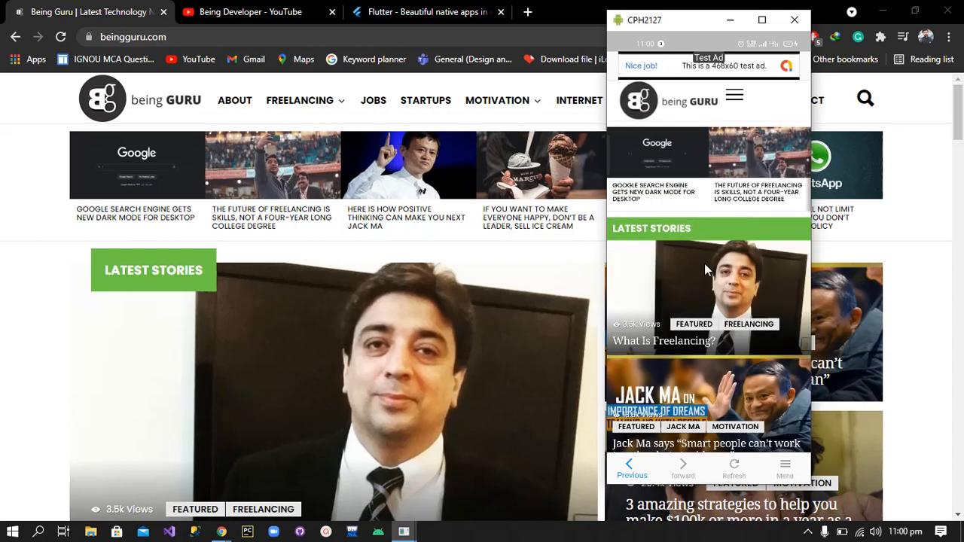